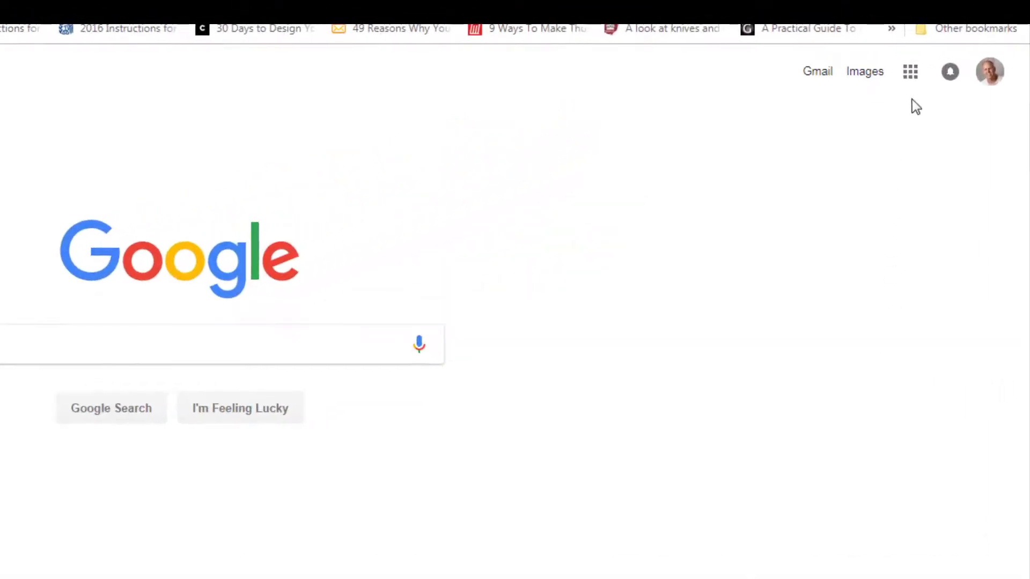
Open Google Photos from the Google apps grid to show the April 26, 2014 photos.
left_click(910, 71)
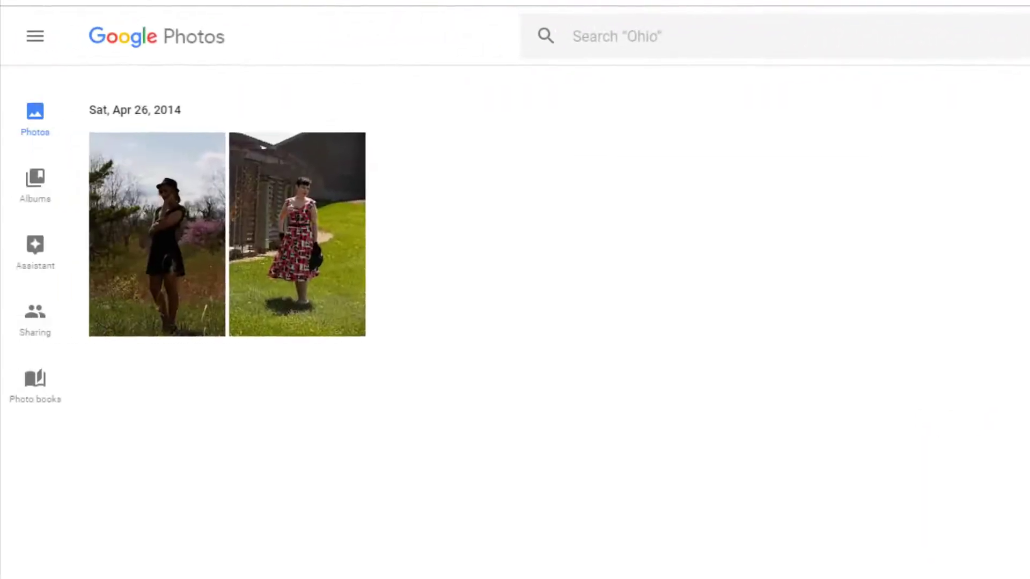
Open the first thumbnail, the woman in black dress and hat, full-size.
left_click(156, 235)
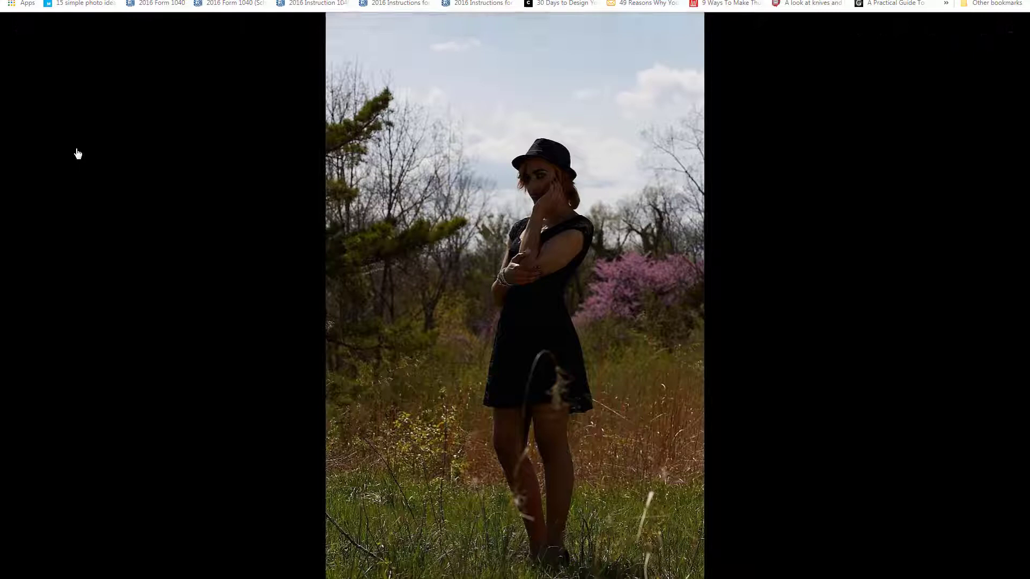
mouse_move(116, 155)
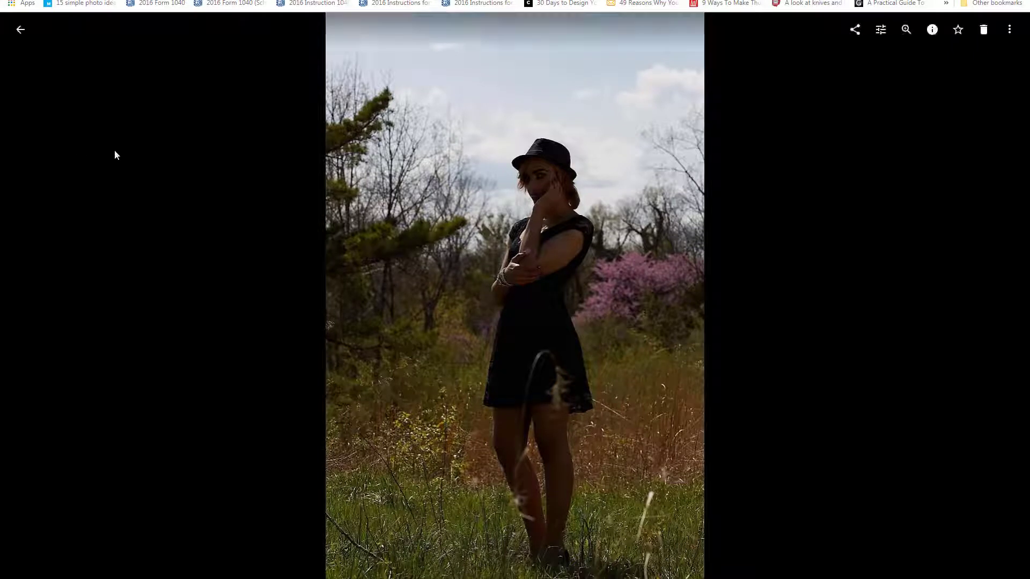
mouse_move(498, 248)
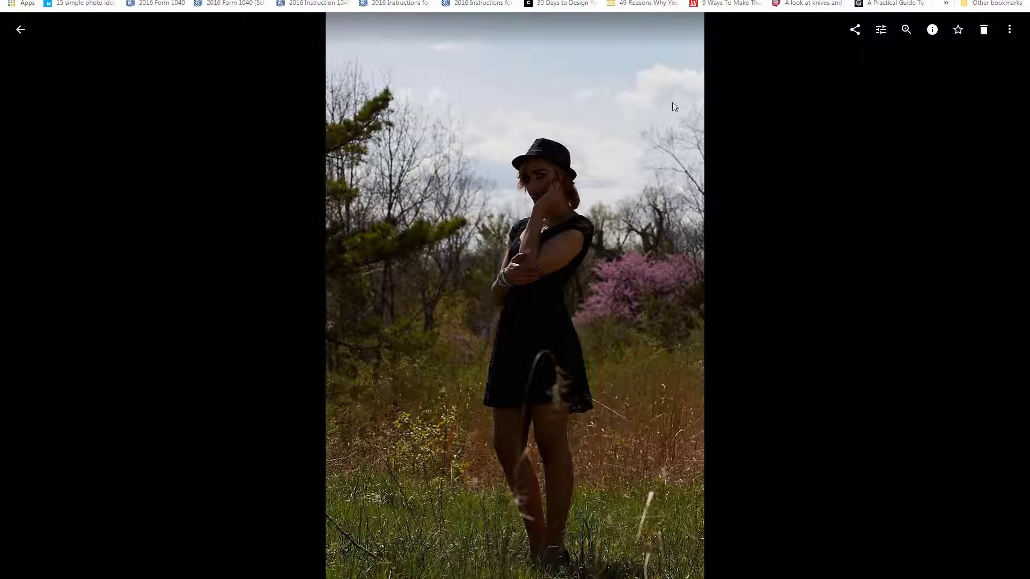
mouse_move(380, 185)
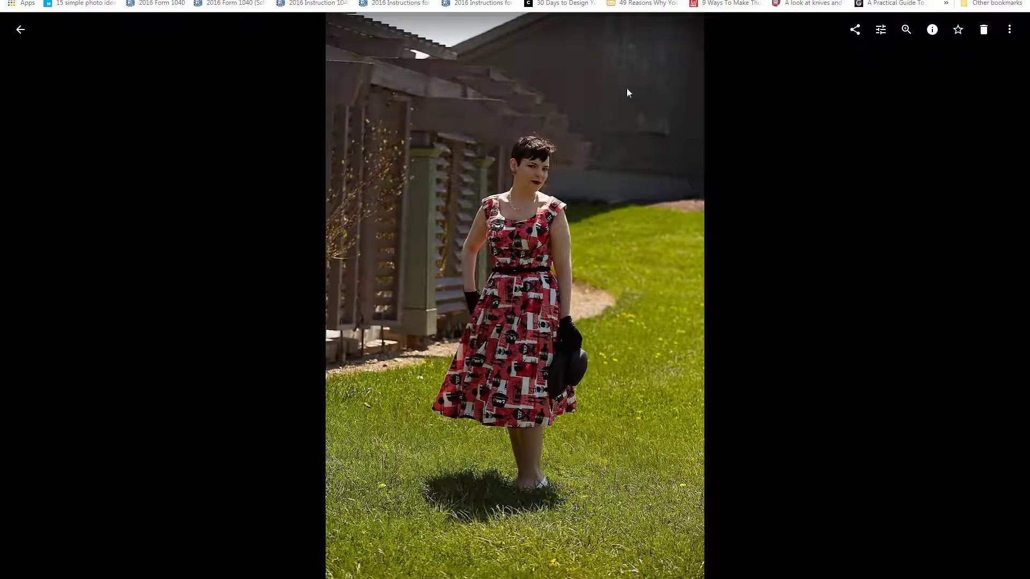
mouse_move(550, 83)
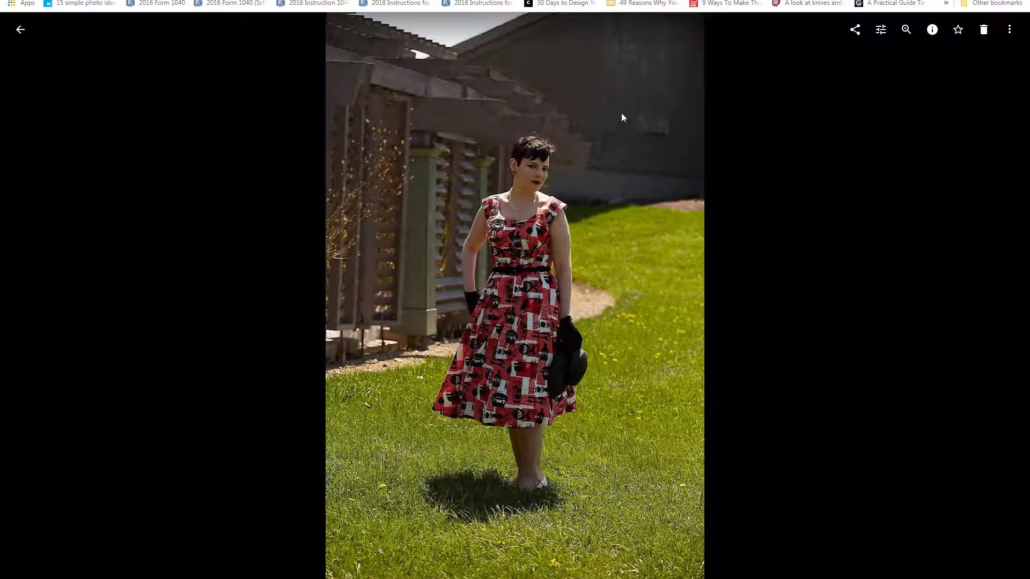
mouse_move(573, 73)
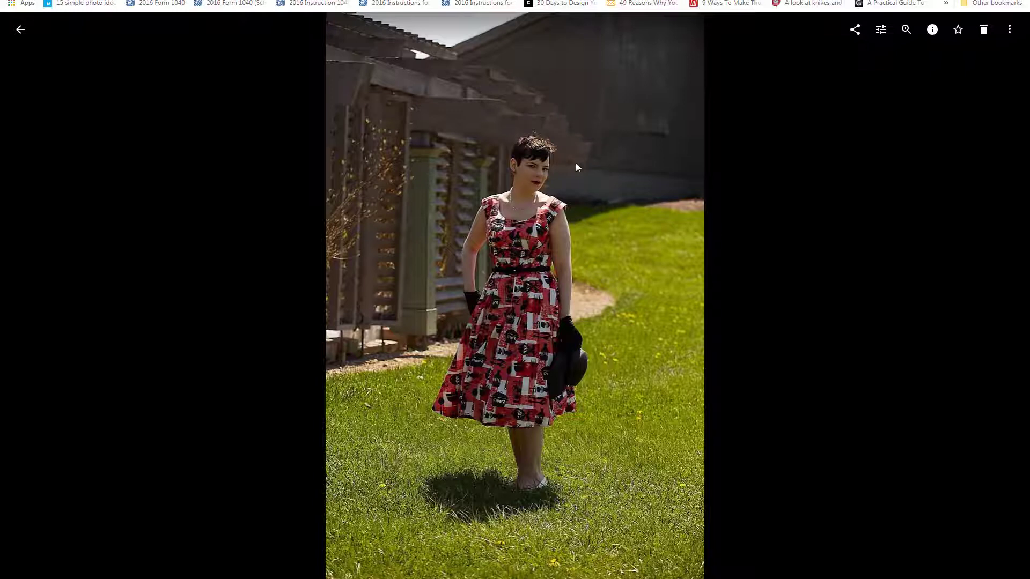
mouse_move(568, 186)
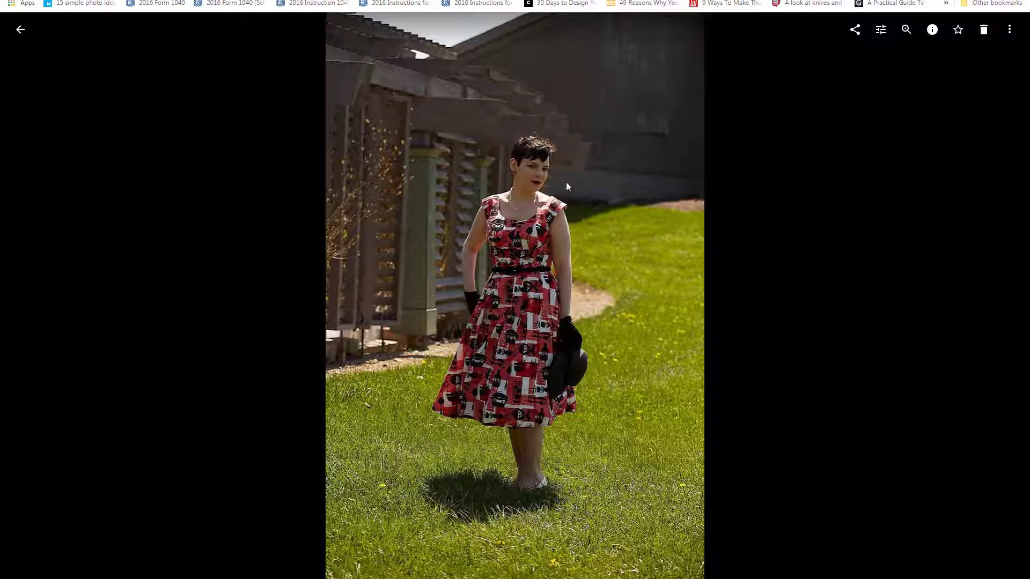
mouse_move(593, 36)
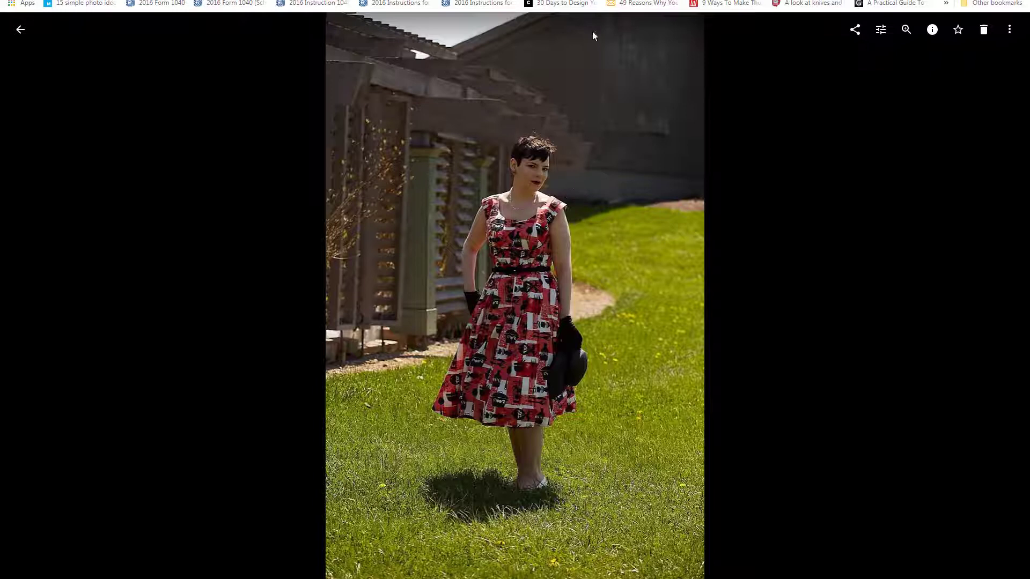
mouse_move(597, 84)
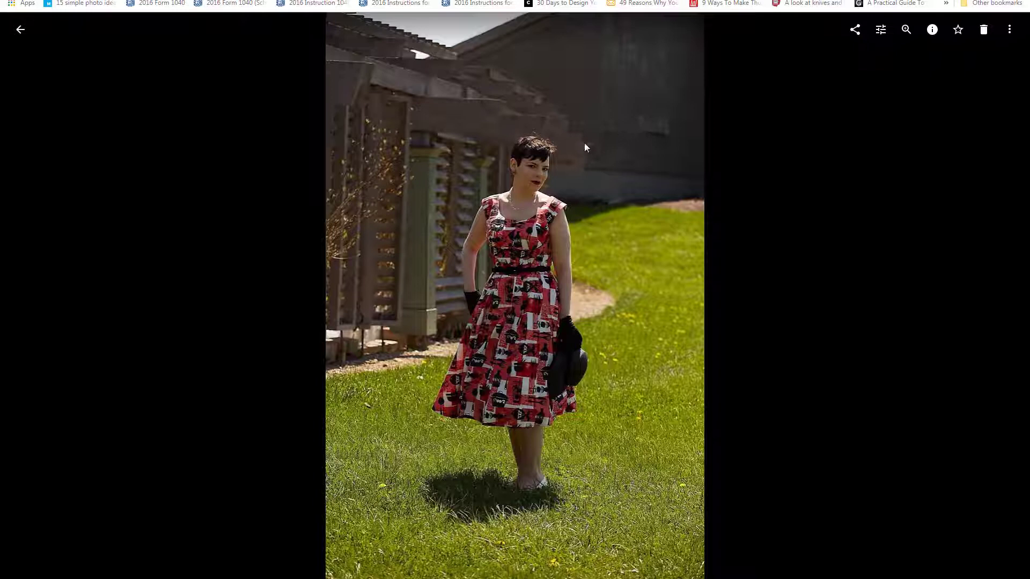
mouse_move(570, 126)
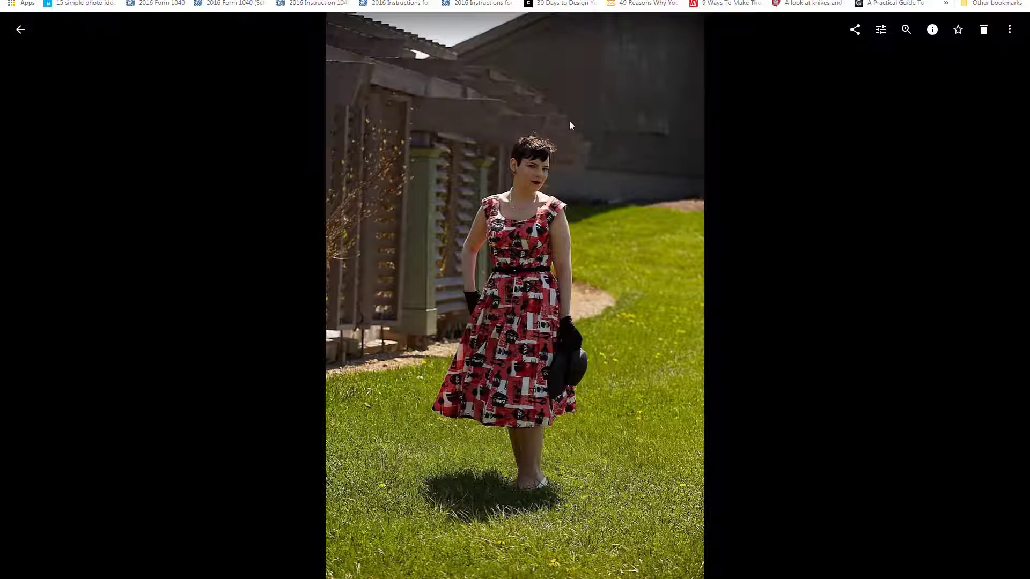
mouse_move(563, 154)
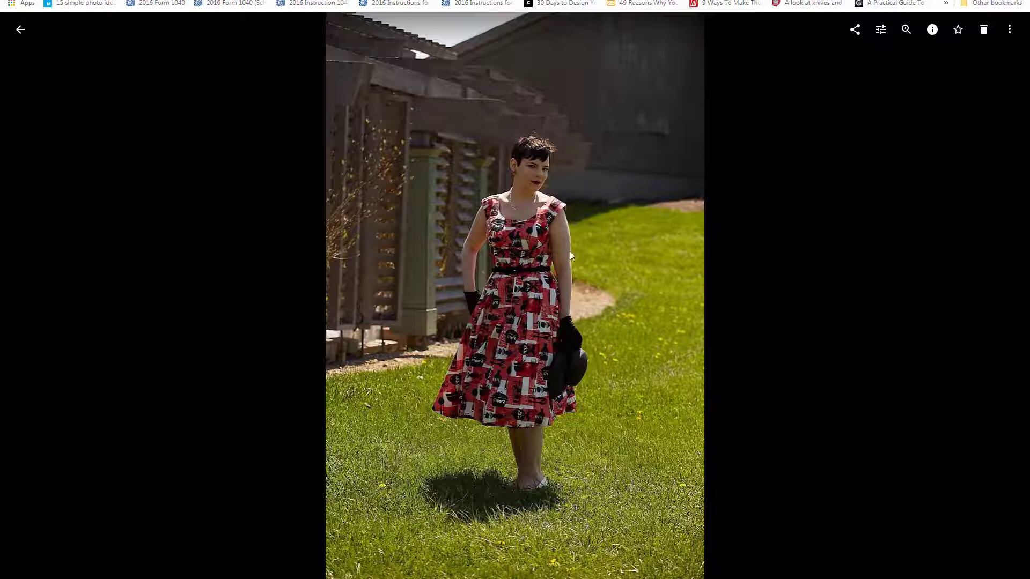
mouse_move(582, 329)
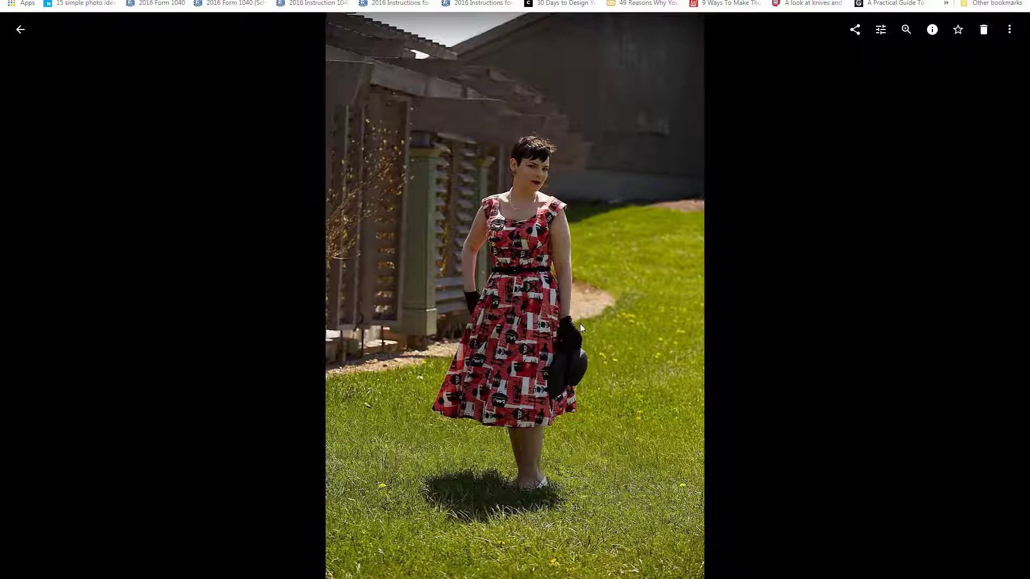
mouse_move(595, 275)
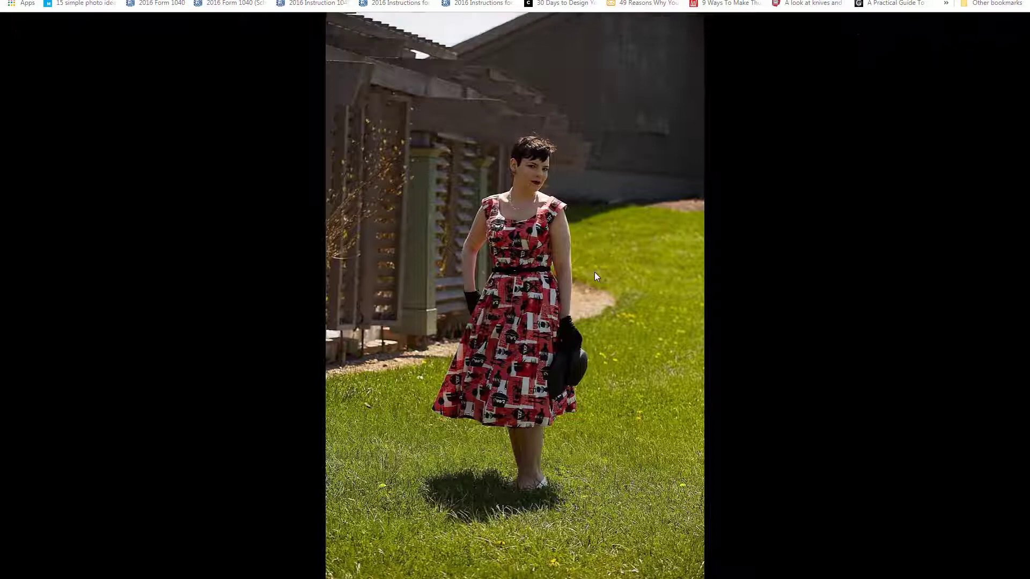
mouse_move(991, 542)
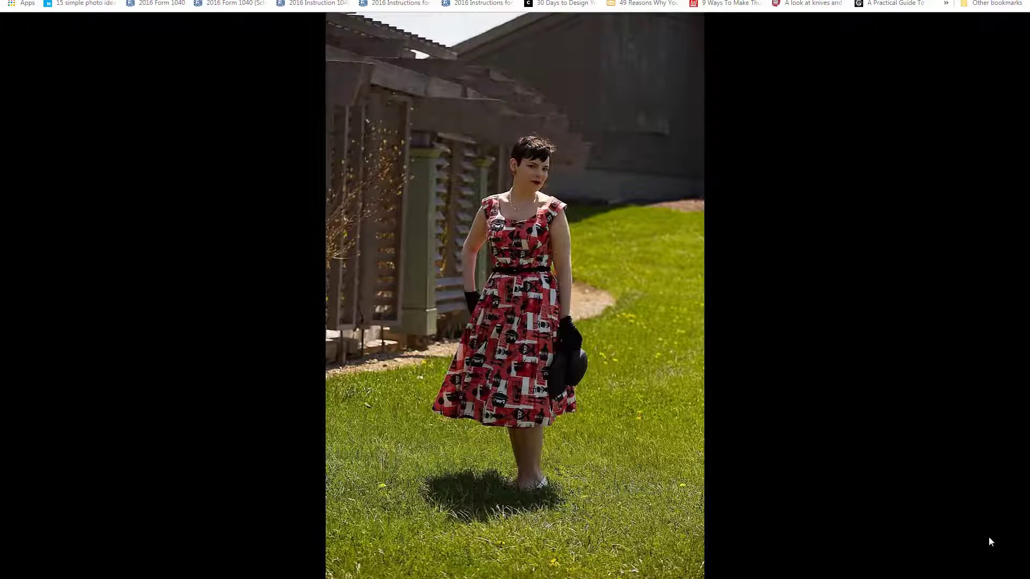
mouse_move(953, 292)
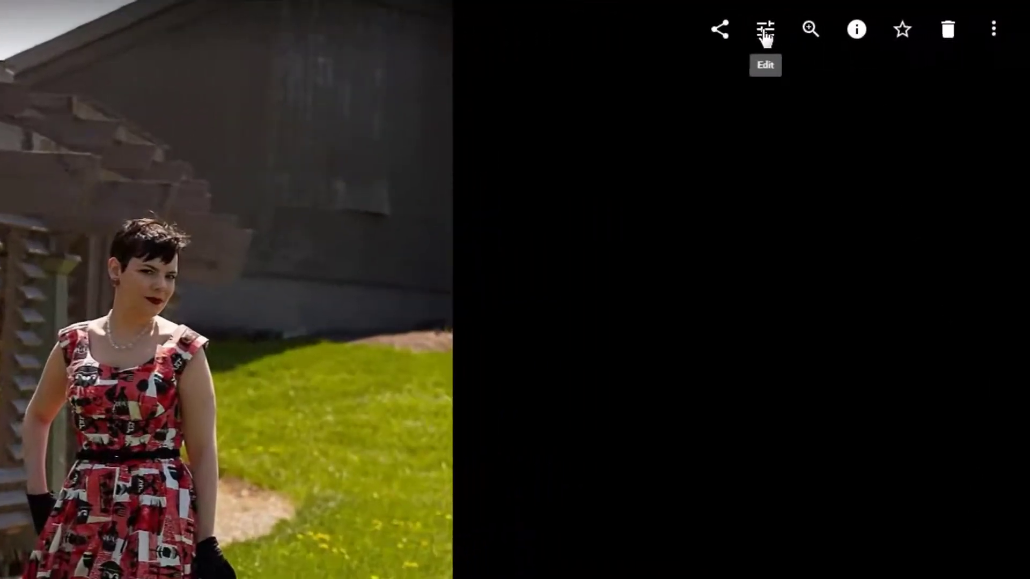
Edit the red-dress portrait, opening Basic adjustments with the Light controls expanded.
left_click(764, 29)
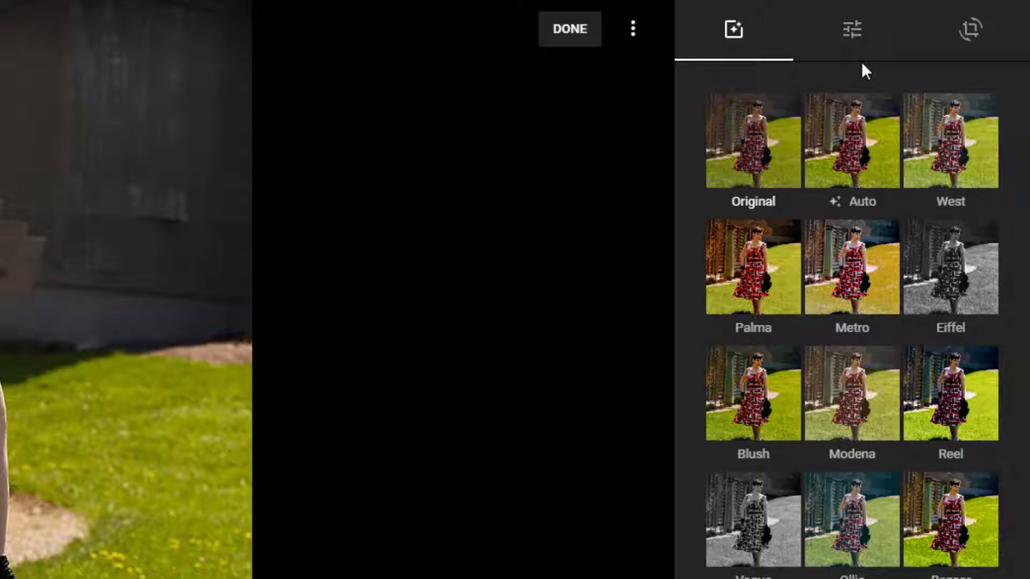
mouse_move(852, 29)
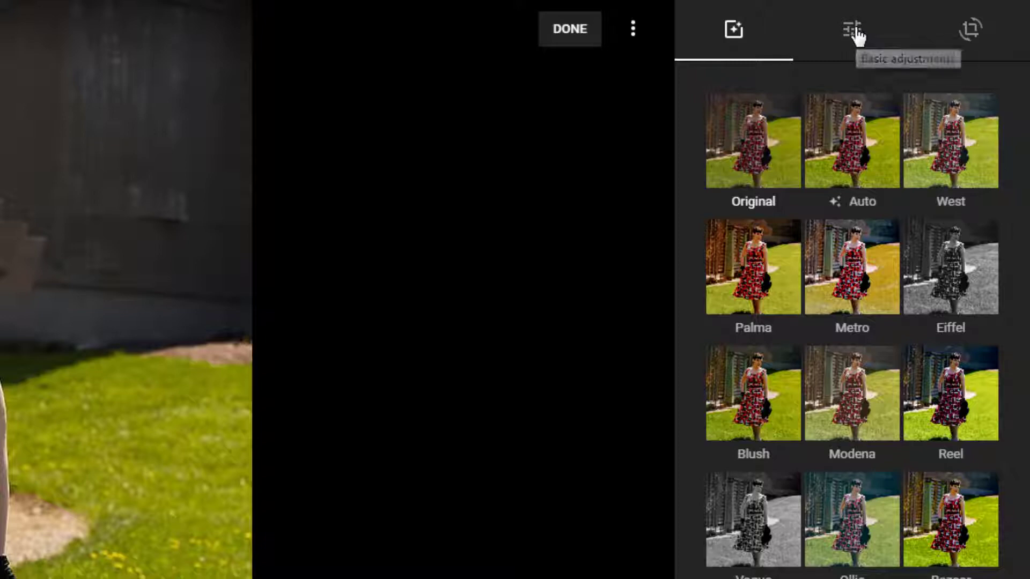
left_click(852, 30)
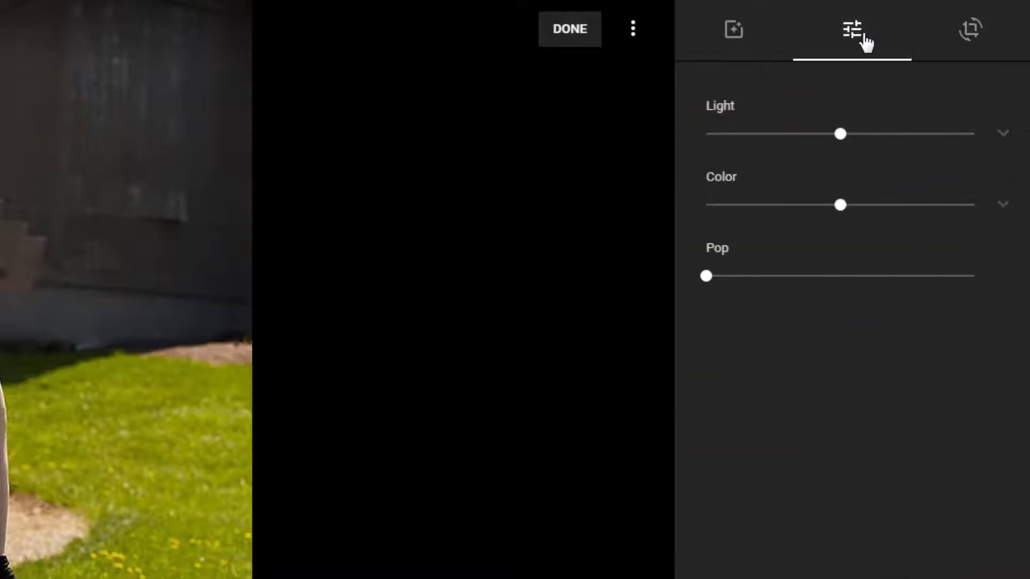
mouse_move(1007, 140)
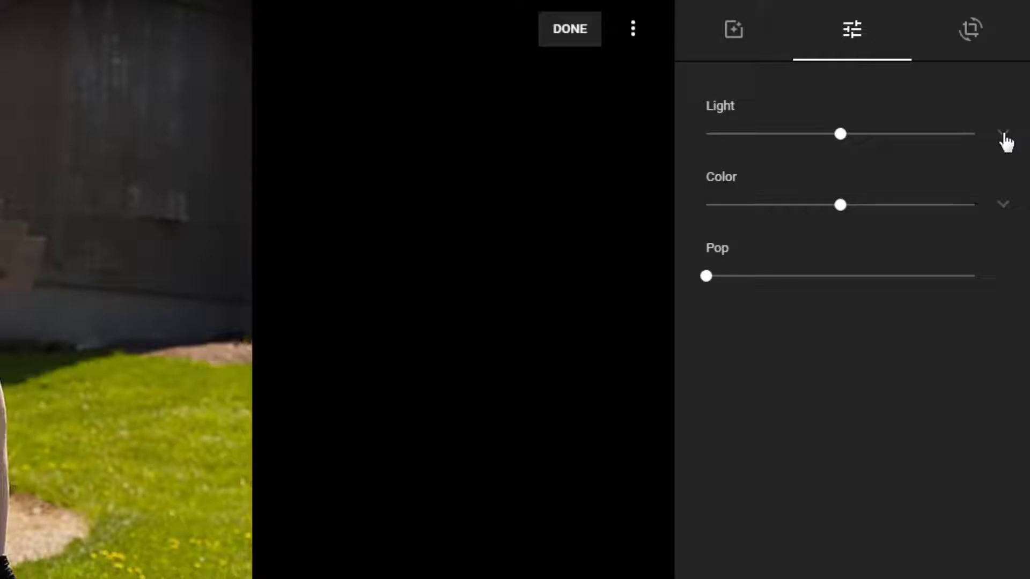
left_click(1004, 133)
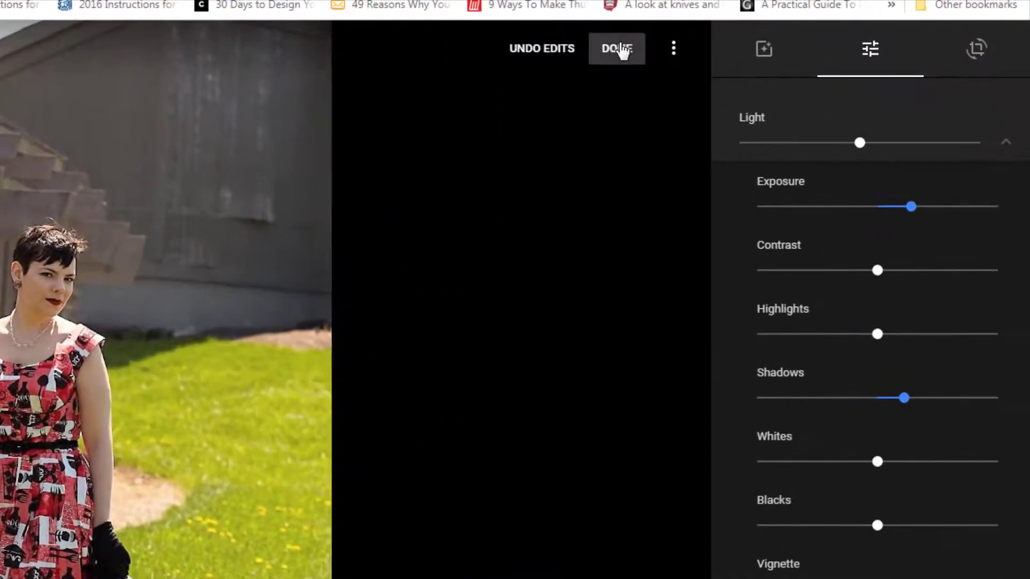
Apply the portrait edits with Done, returning to the full-size photo viewer.
left_click(617, 47)
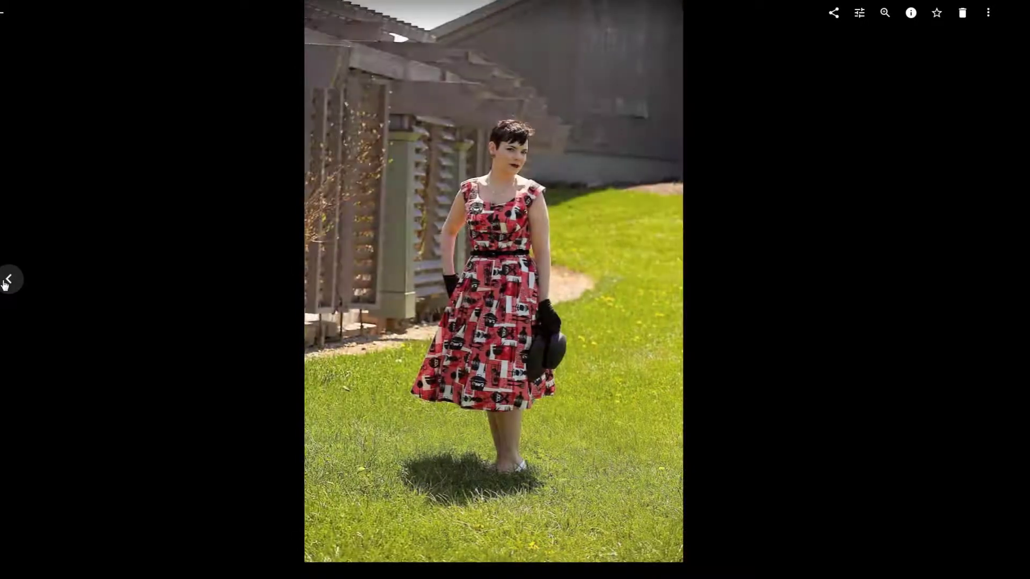
left_click(989, 12)
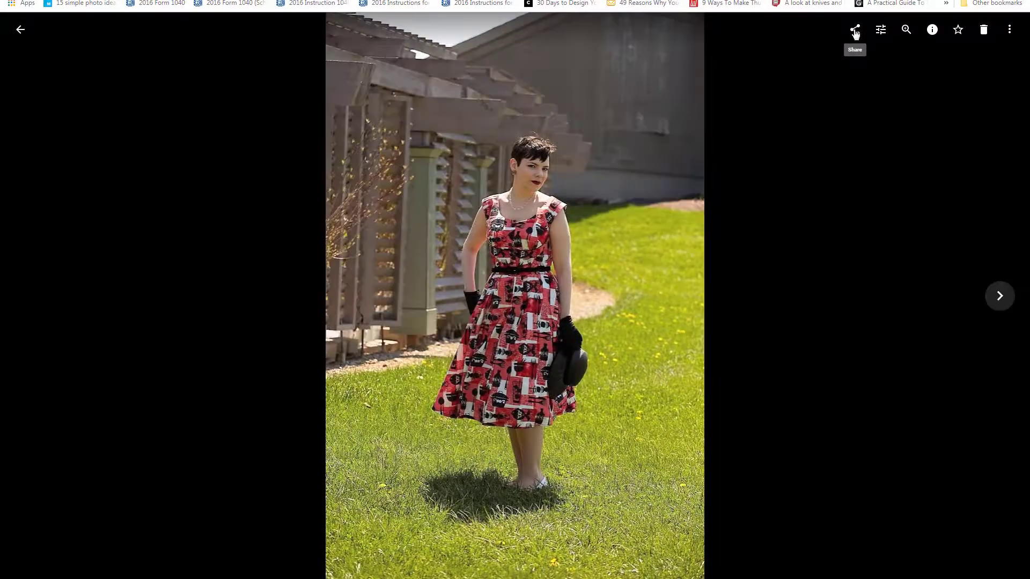
Show the share dialog with recipients, albums and link options for the edited portrait.
left_click(855, 29)
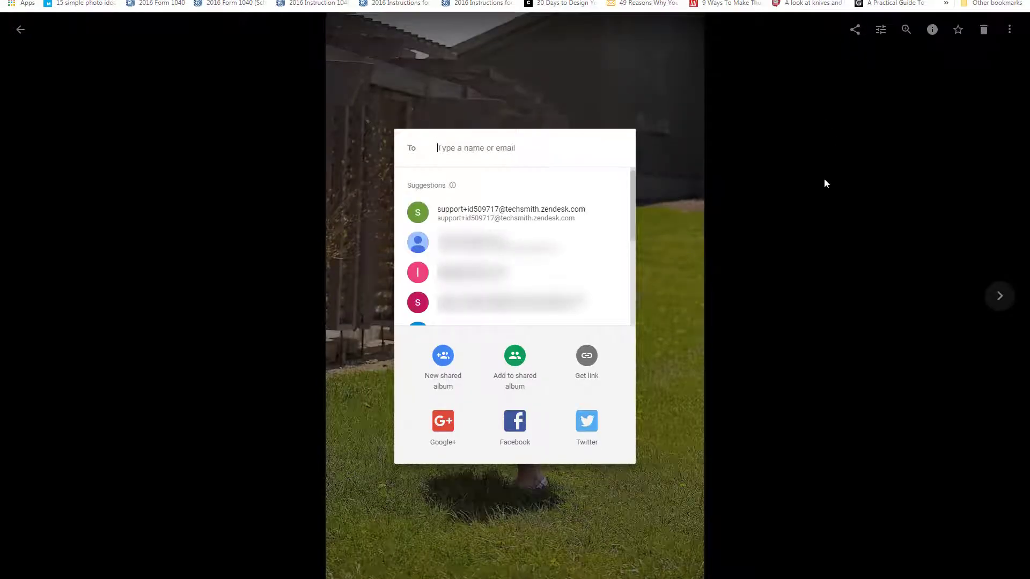
mouse_move(621, 364)
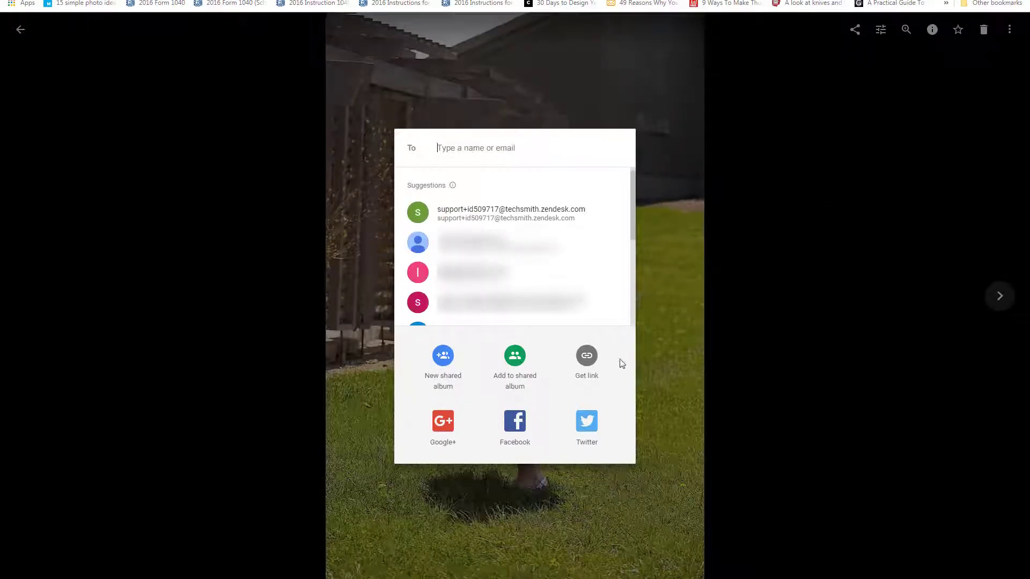
mouse_move(782, 255)
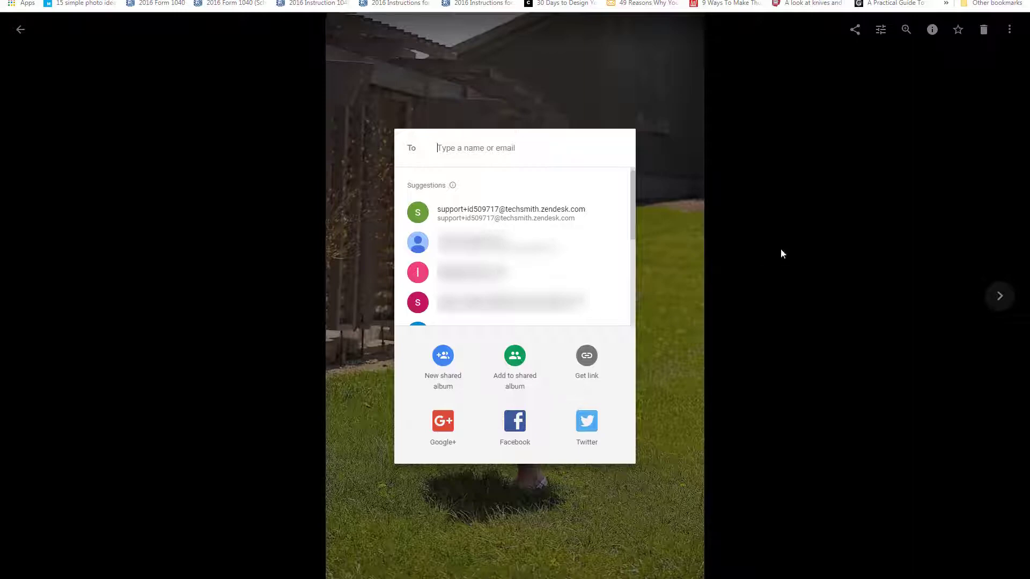